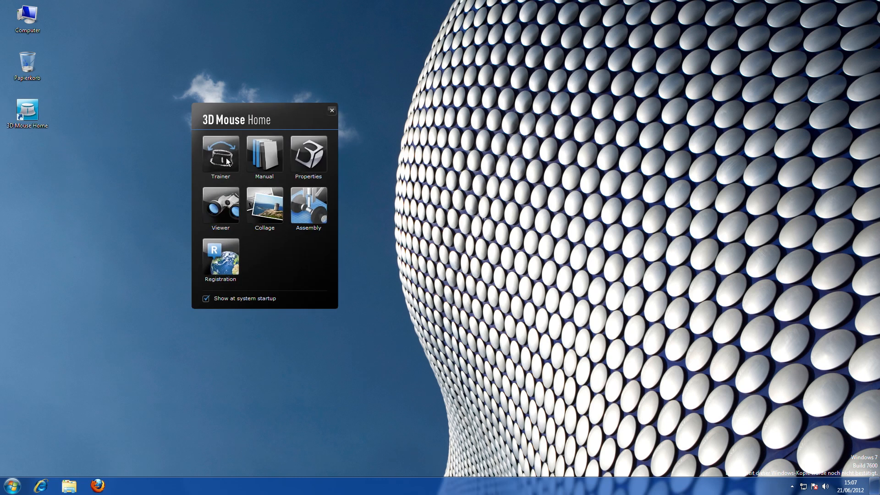
mouse_move(226, 214)
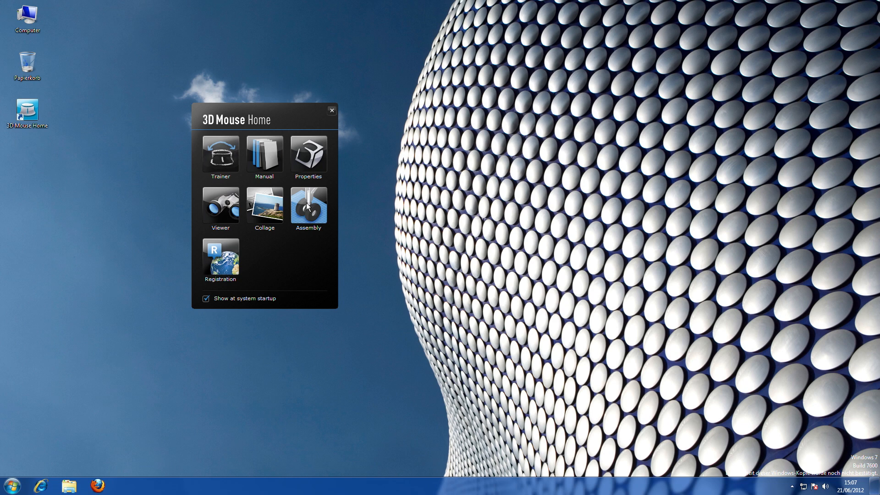
Step: Launch a tool from the 3D Mouse Home launcher to reach the 3Dconnexion title screen
left_click(308, 204)
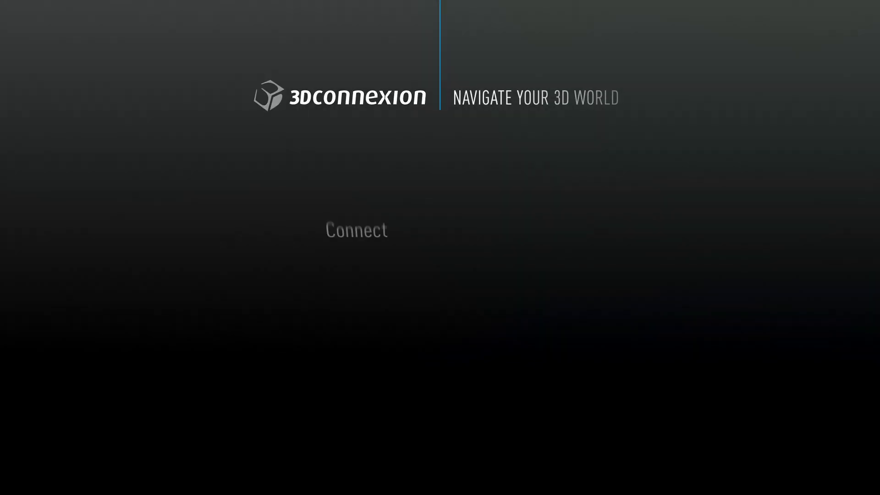